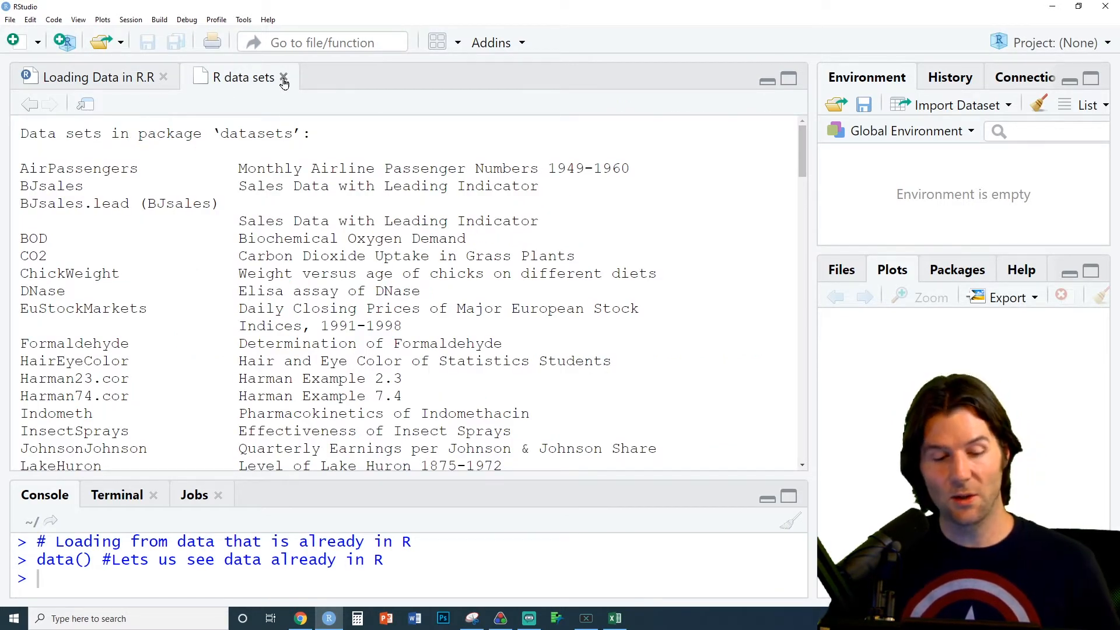
Close the 'R data sets' list so mtcars loads into a data viewer
{"action": "left_click", "coordinate": [283, 78]}
{"action": "type", "text": "View(mtcars)"}
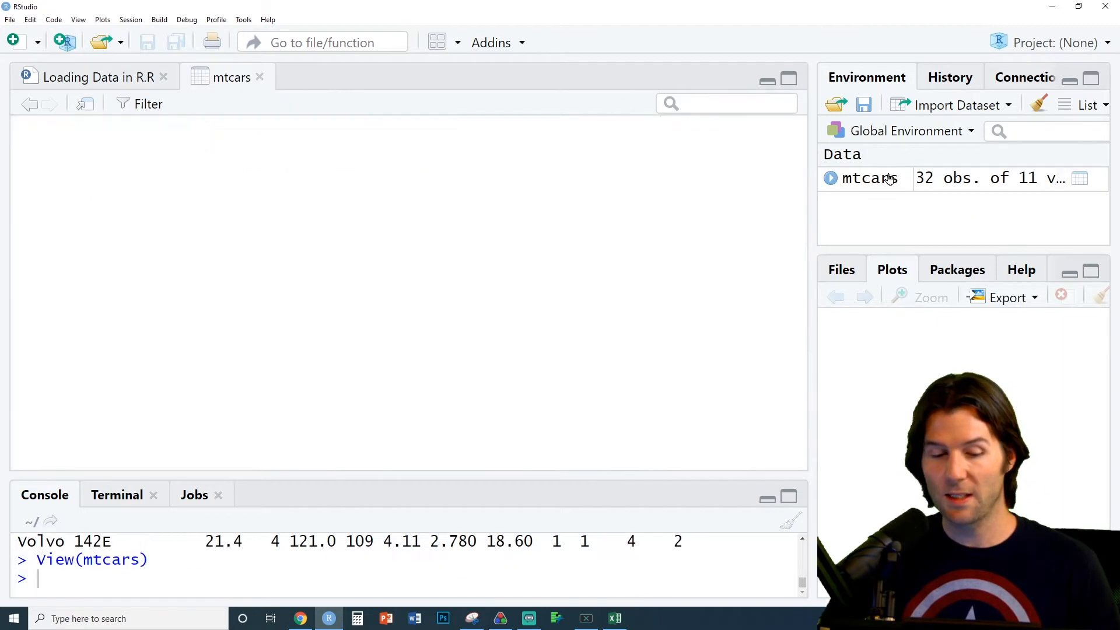
Close the mtcars viewer and select the dataset.csv file name on line 10
{"action": "left_click", "coordinate": [99, 76]}
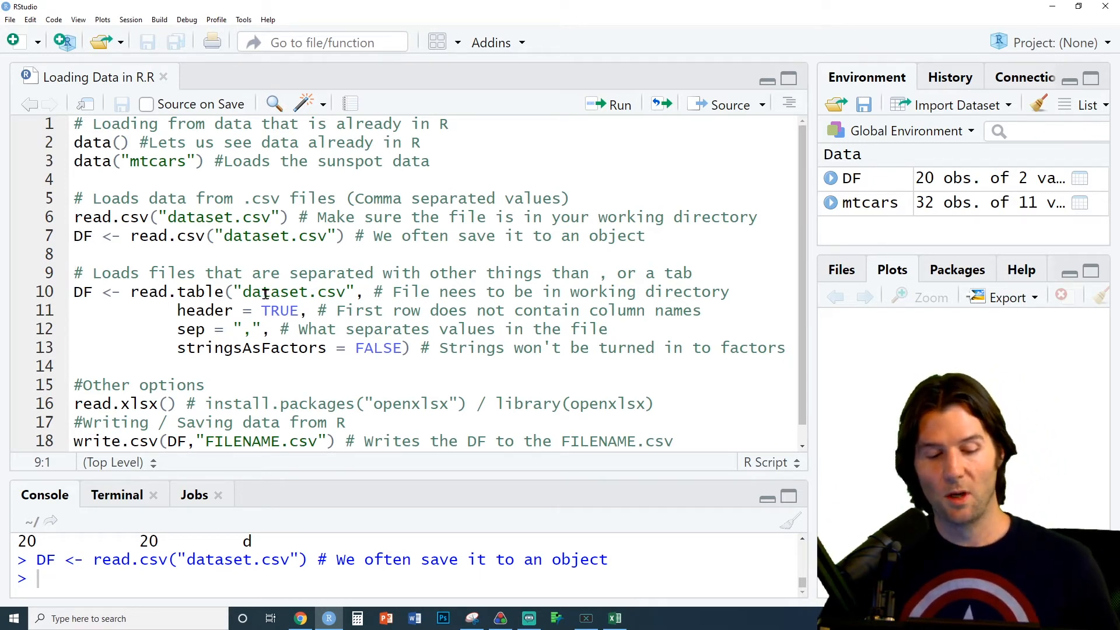
{"action": "double_click", "coordinate": [290, 292]}
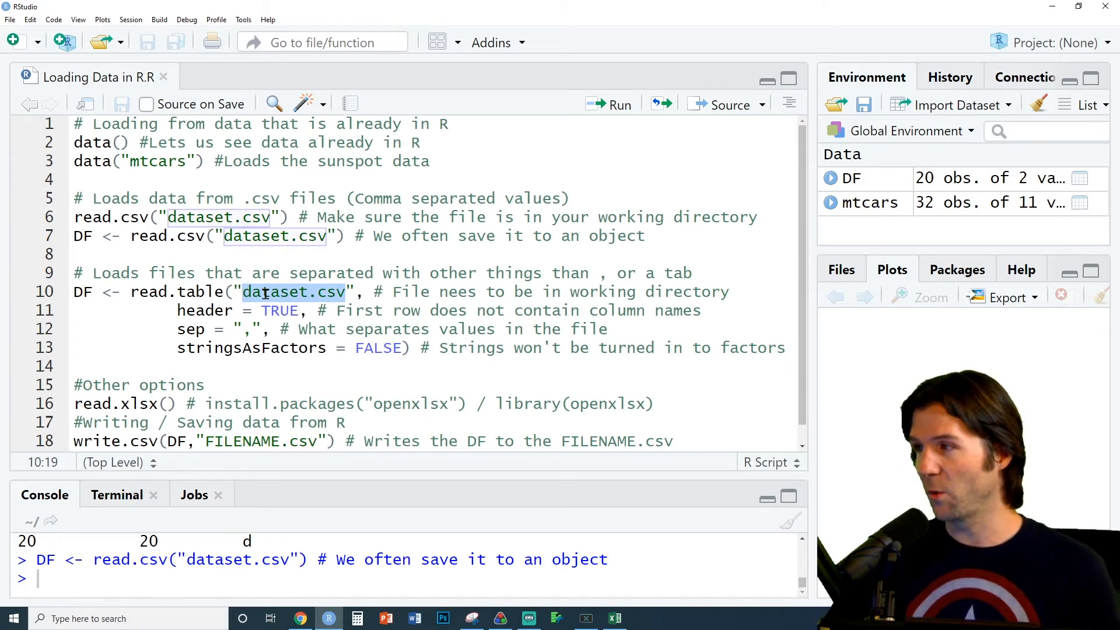